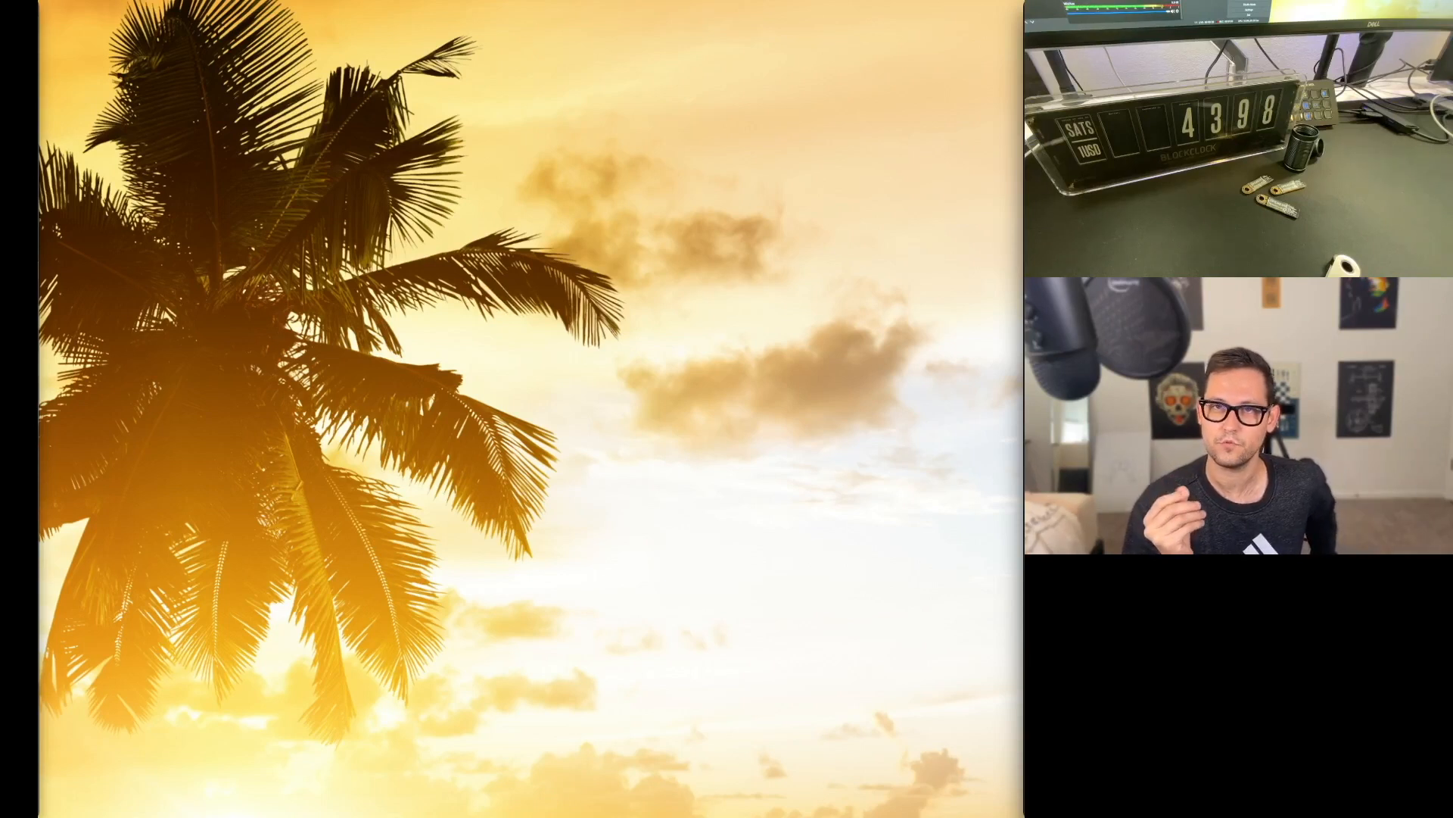
mouse_move(916, 292)
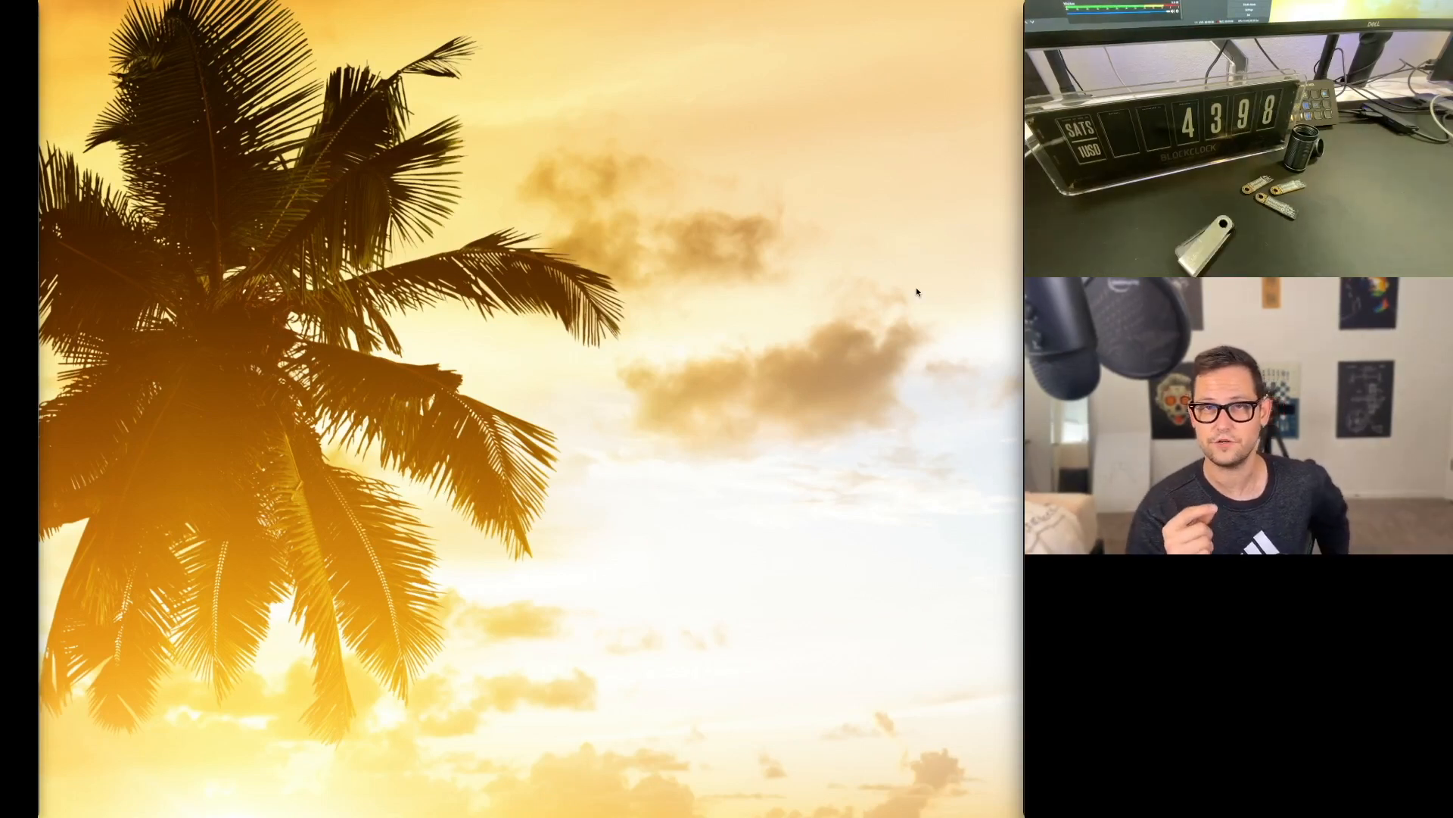